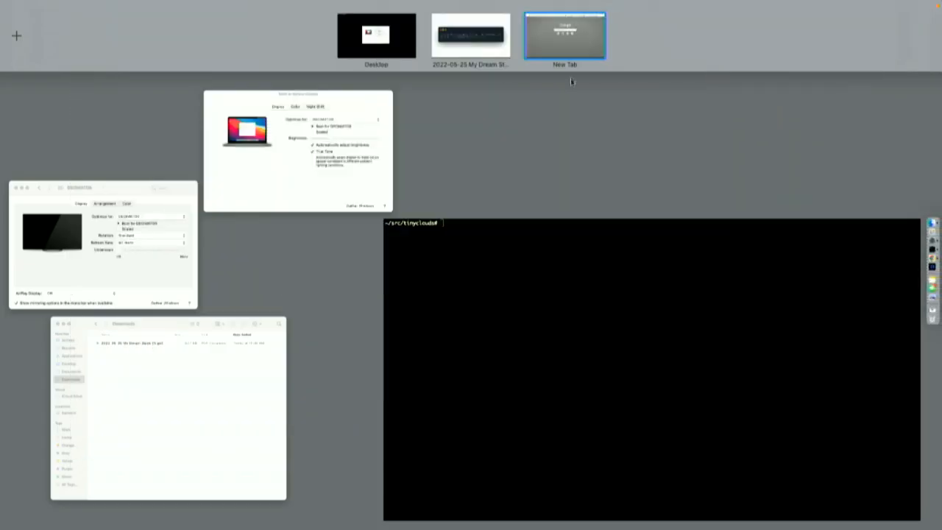
From dash.deno.com, create a new playground project from the Hello World example
left_click(565, 35)
type("dash")
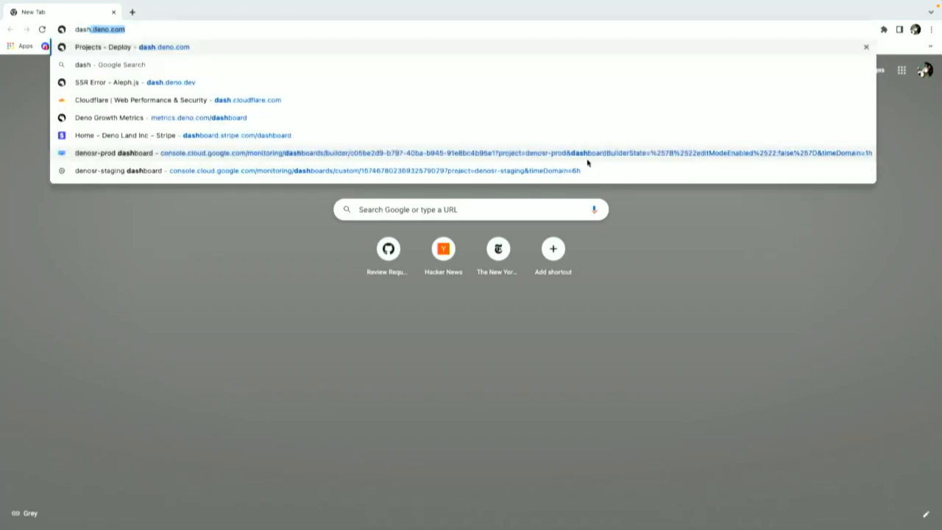
left_click(125, 45)
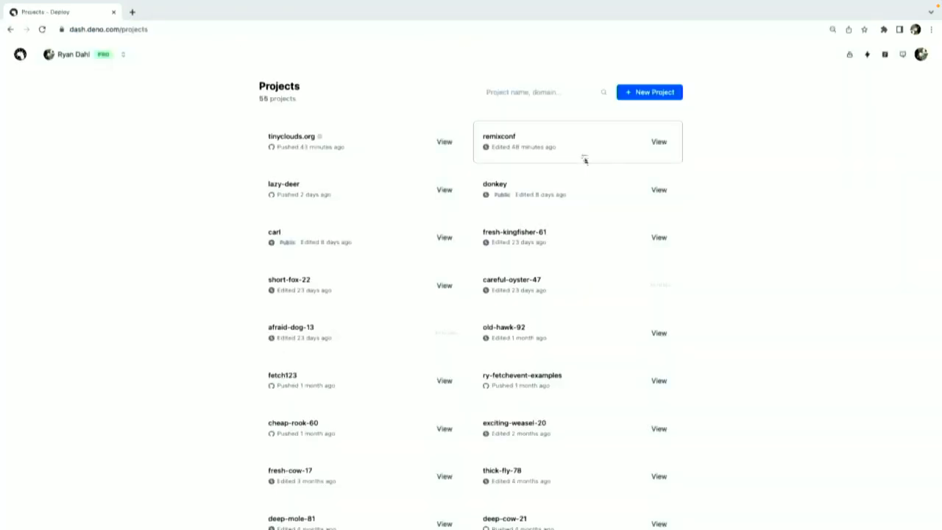
mouse_move(650, 91)
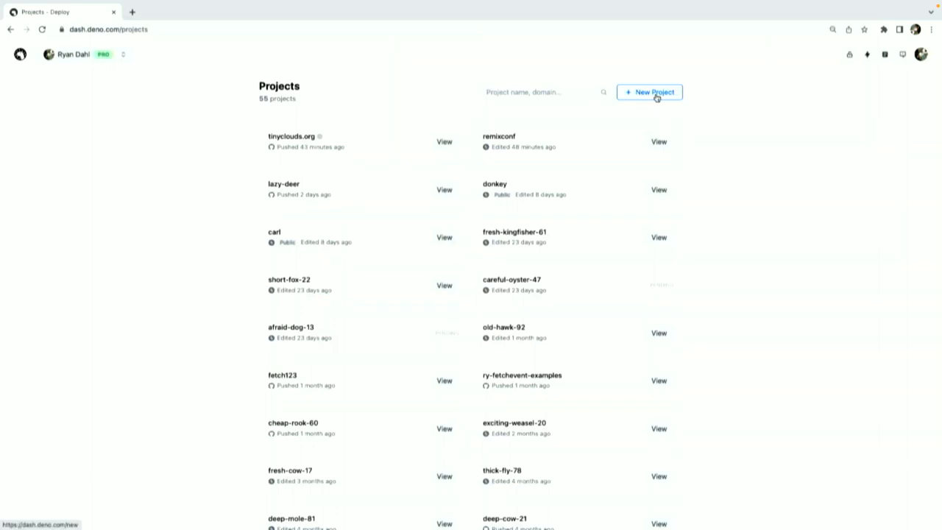
left_click(649, 91)
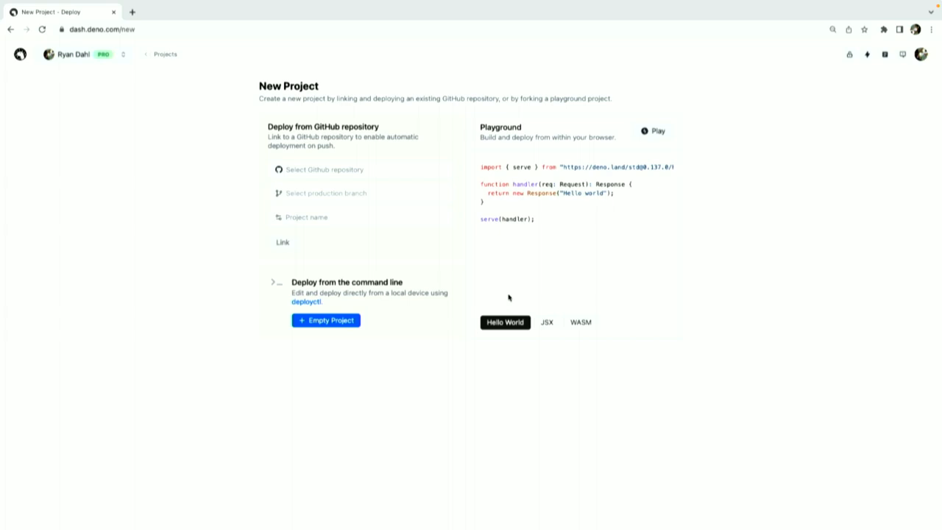
left_click(654, 130)
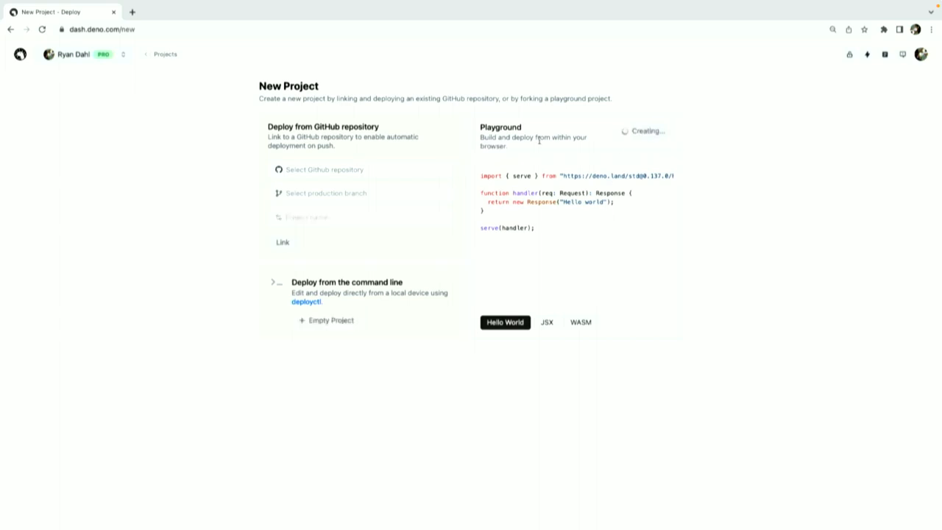
Write a server importing serve from deno.land std http that returns new Response("hello remix")
left_click(505, 321)
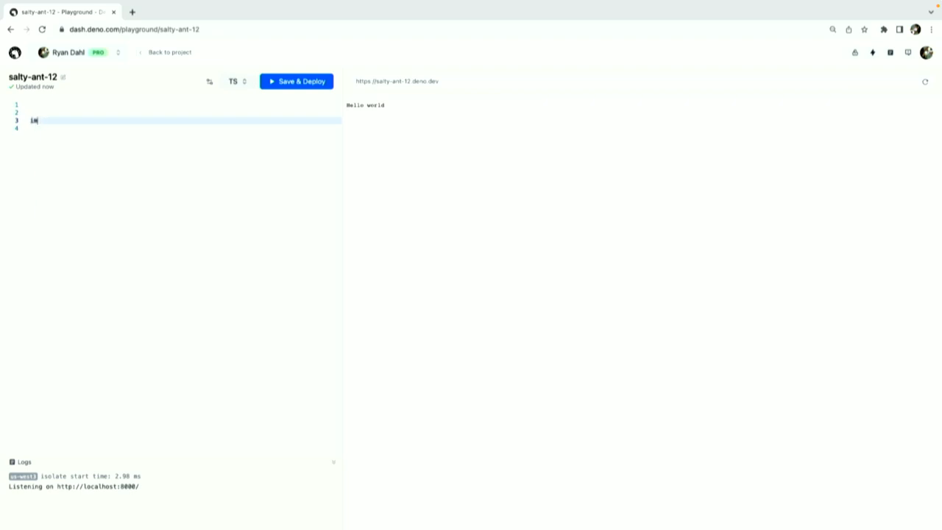
type("import { server }")
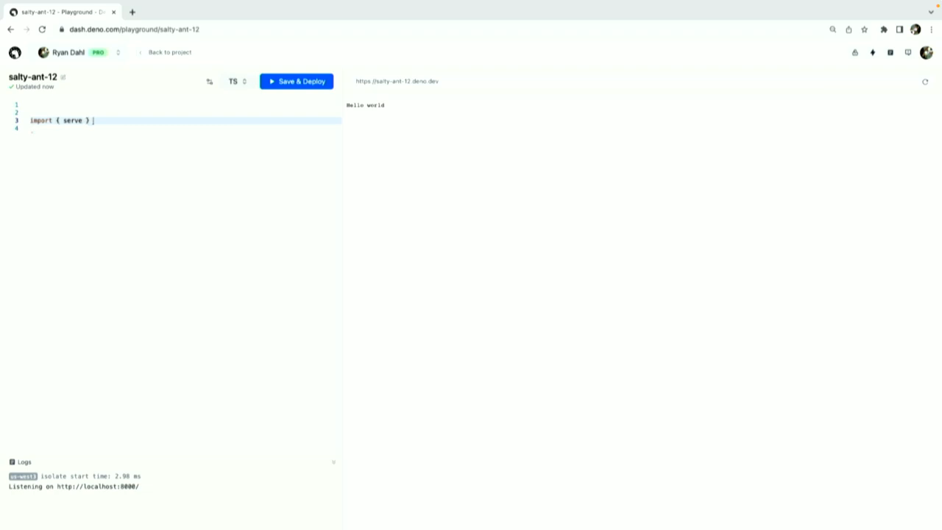
type("from \"https://deno.land/std/http/server.ts\";")
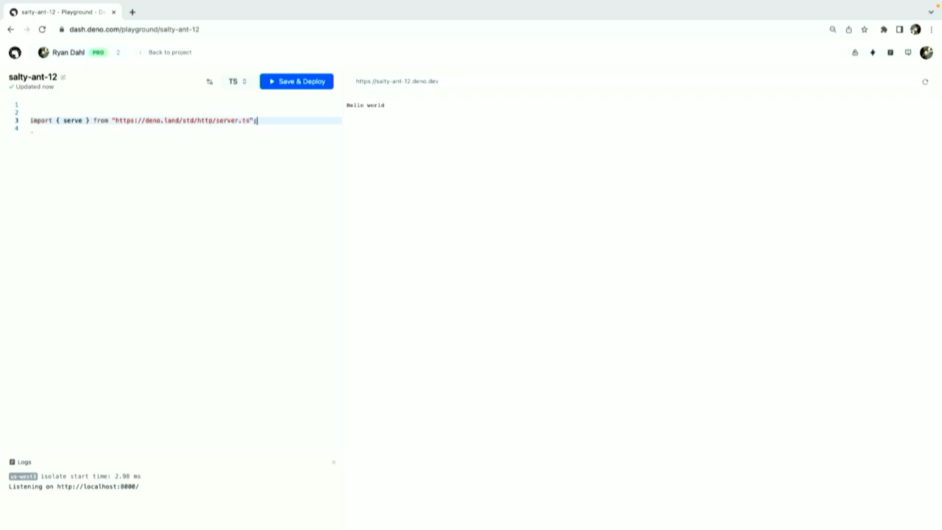
type("serve(req =>")
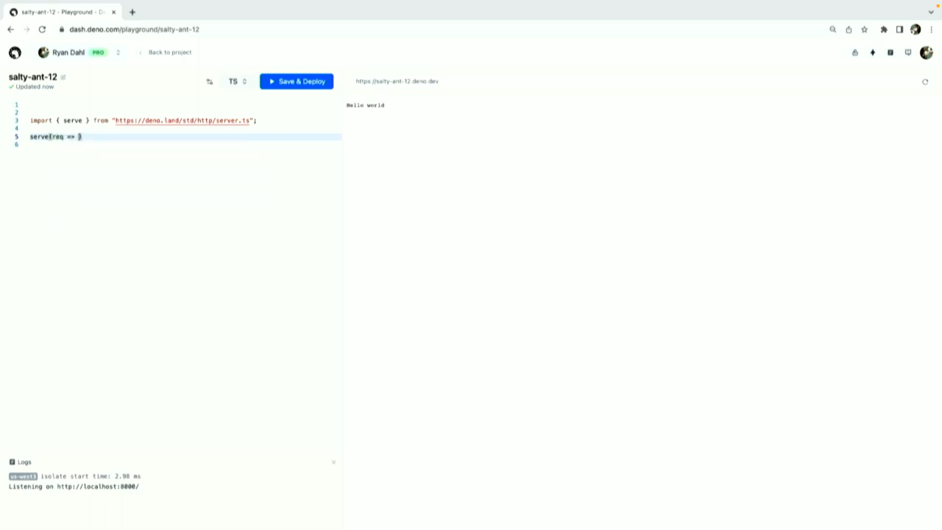
type("new Response(\"hello remix\"")
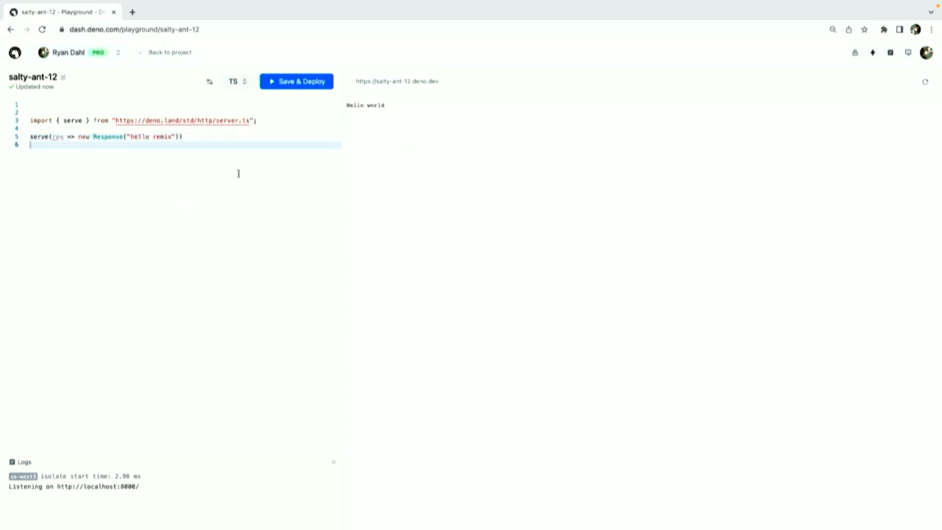
Save & Deploy the server, then rename salty-ant-12 to remix2 after a name-in-use error
left_click(295, 81)
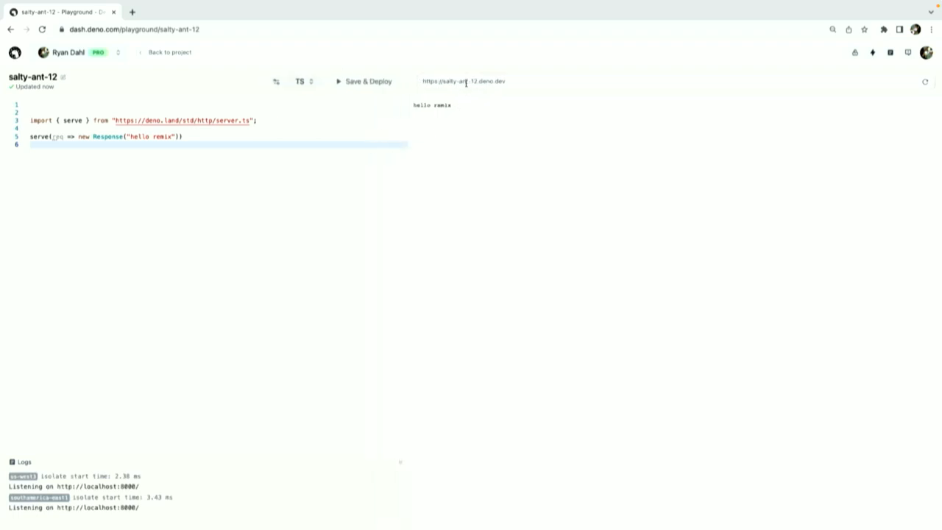
left_click(463, 81)
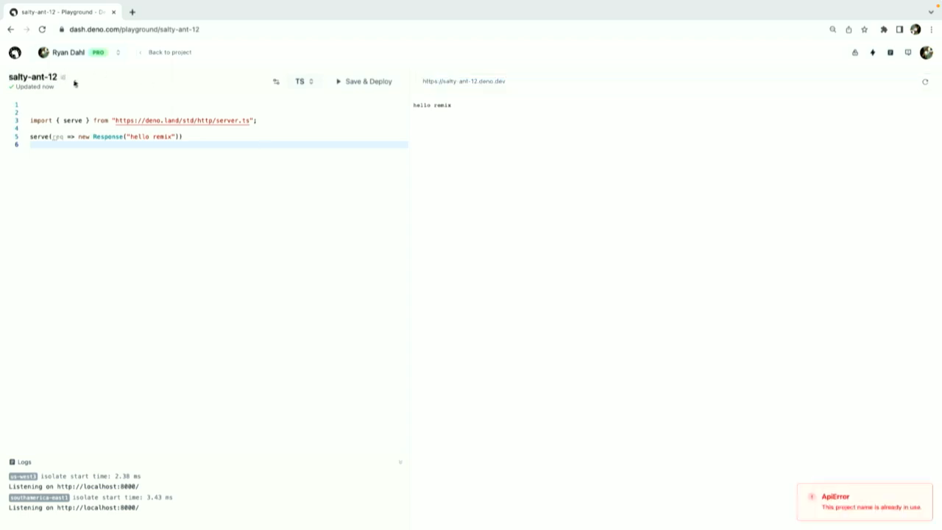
double_click(53, 77)
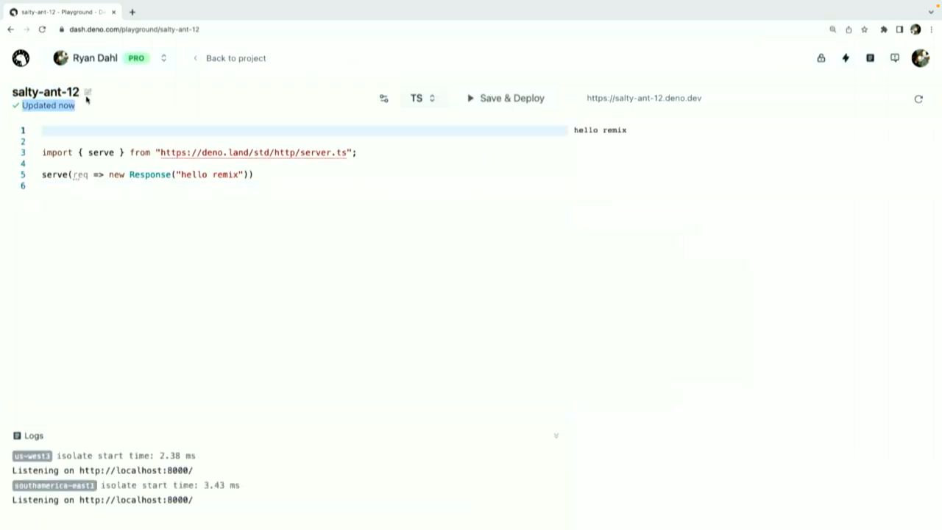
type("rem")
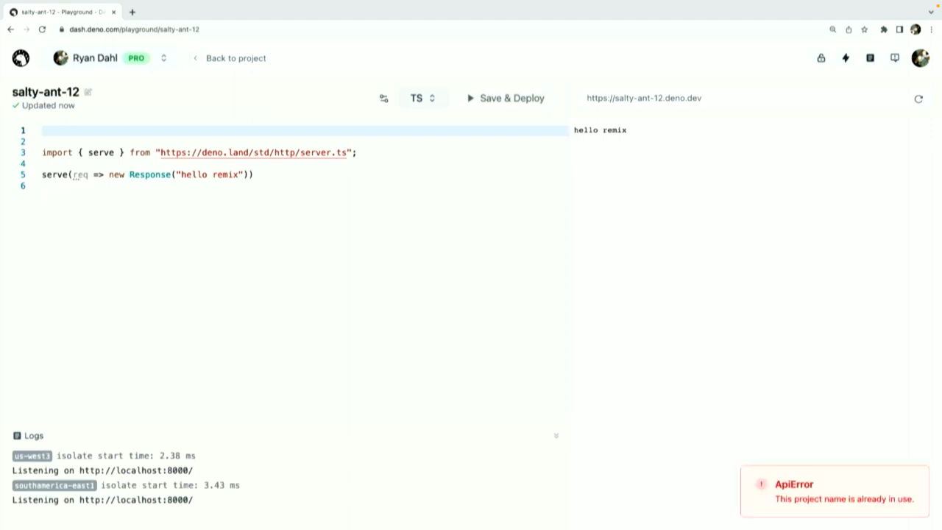
left_click(80, 91)
type("s")
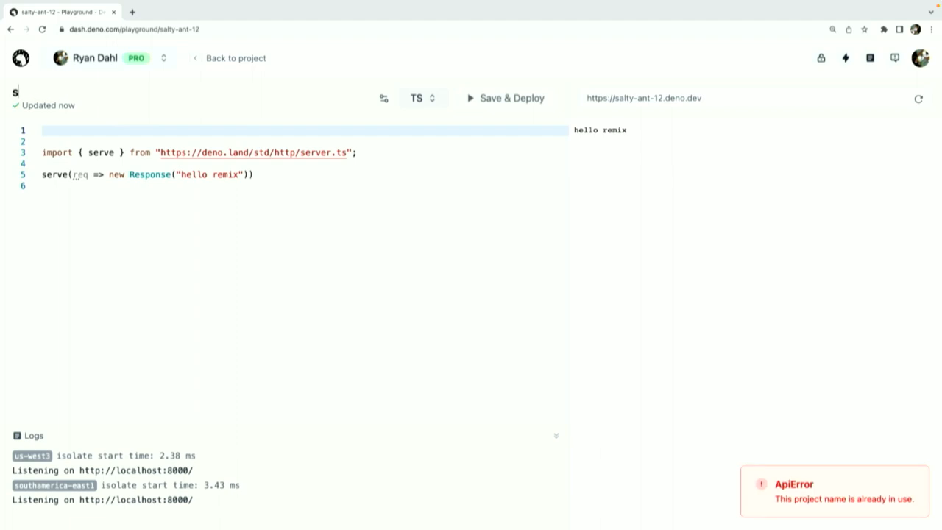
type("remix2")
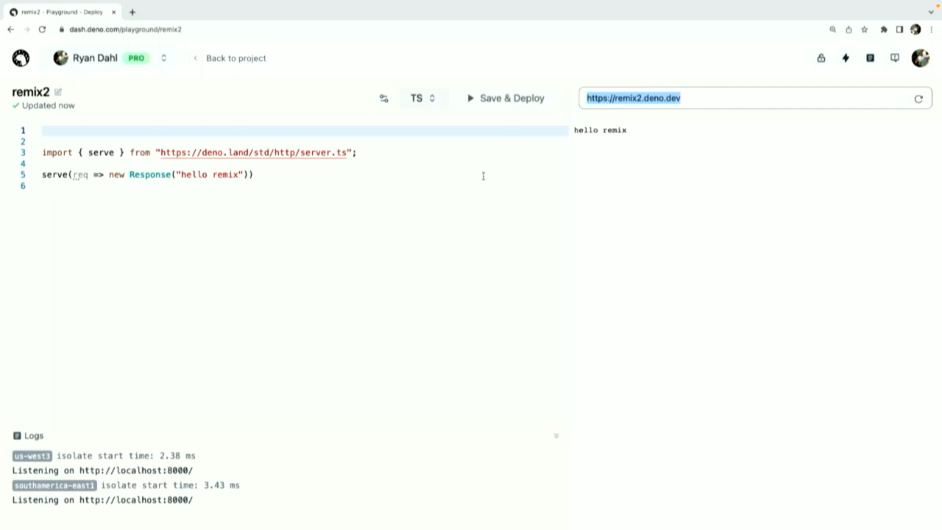
Change the Response string to "hello remix!!!" and Save & Deploy again
type("!!!")
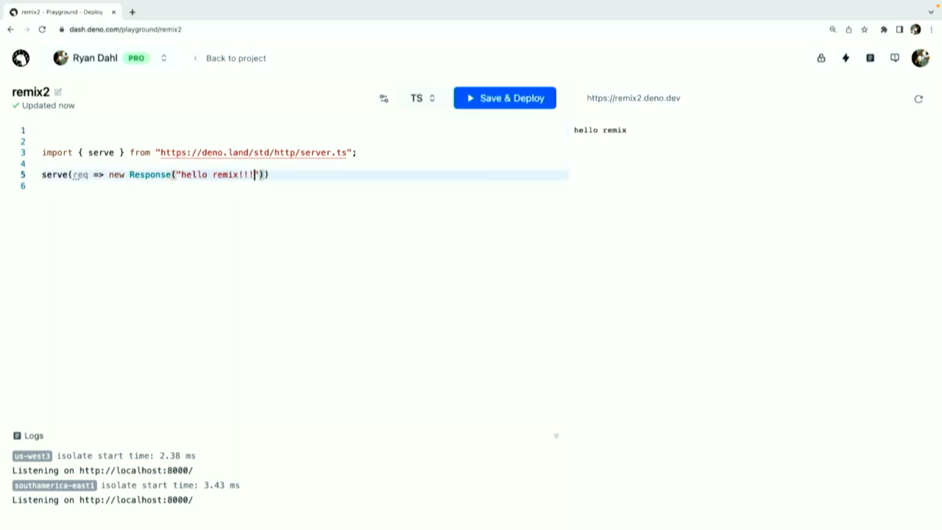
left_click(504, 97)
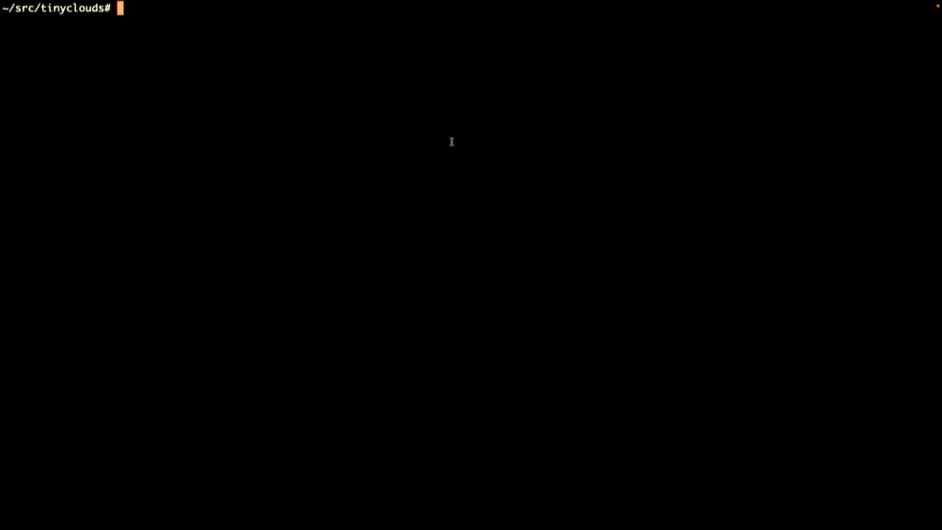
type("curl -i https://remix2.deno.dev/")
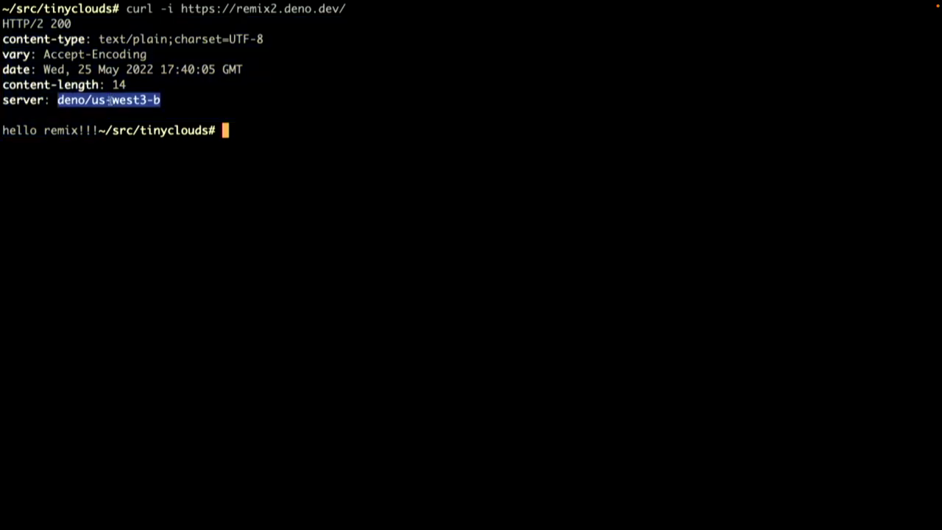
triple_click(108, 100)
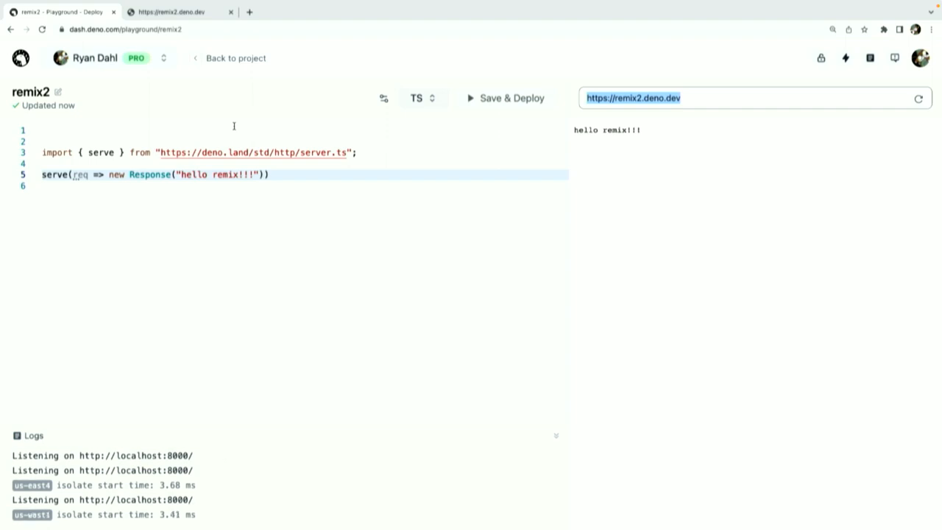
Scroll the Logs panel to see isolates starting in europe-west and asia-south
scroll("down", 3)
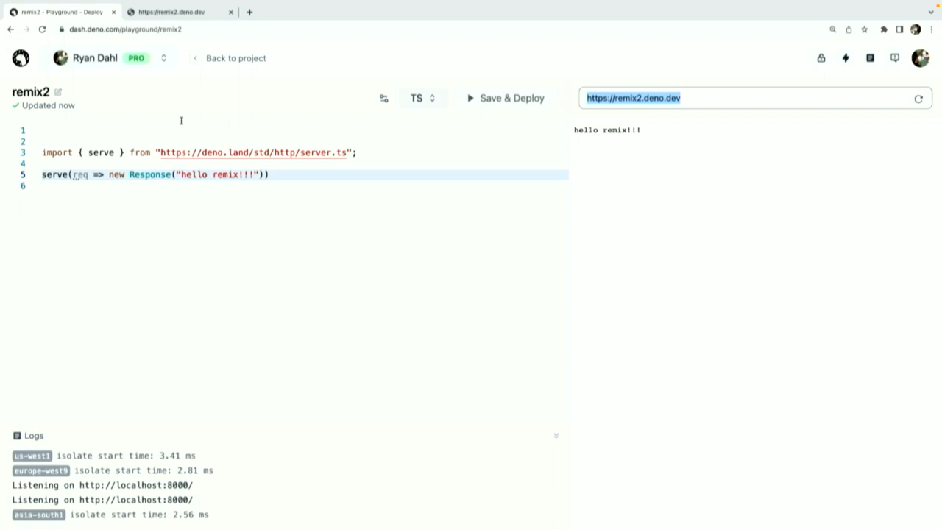
mouse_move(252, 203)
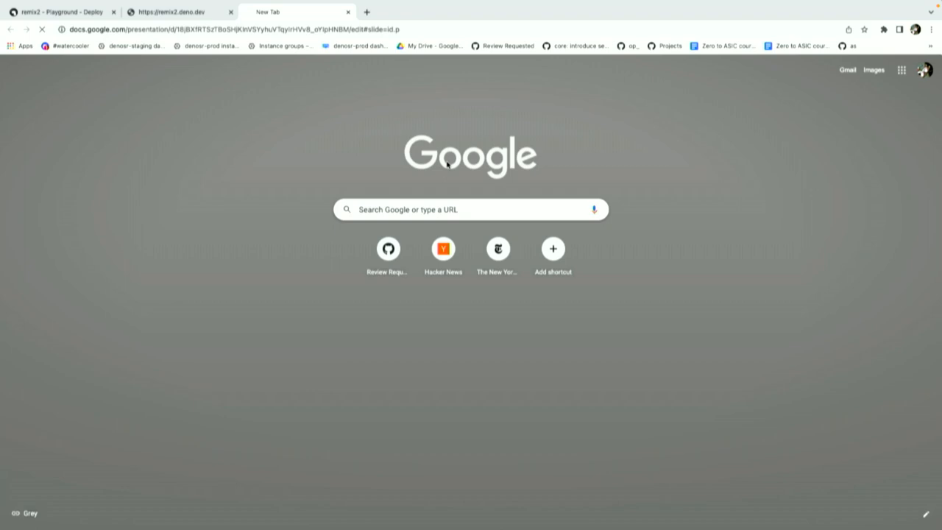
Load the My Dream Stack deck, jump to the Demo: my personal blog slide and switch apps
left_click(295, 12)
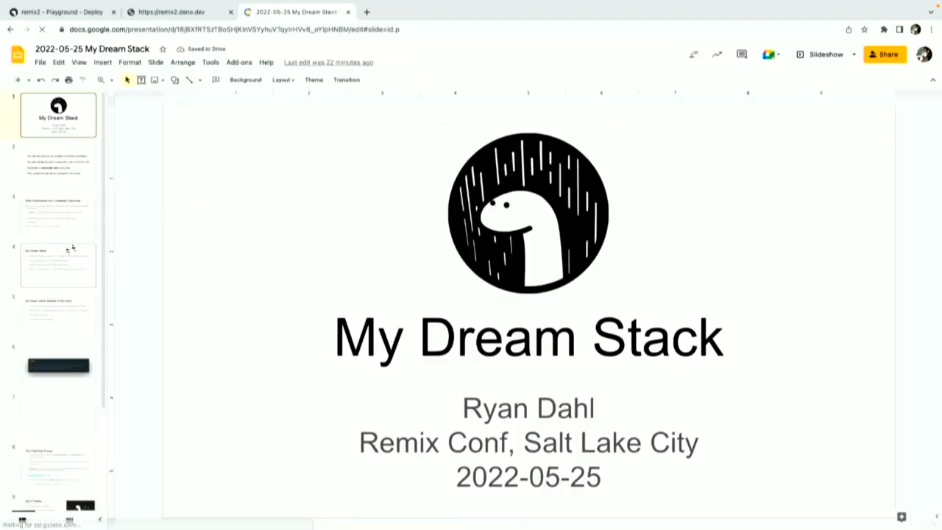
left_click(59, 416)
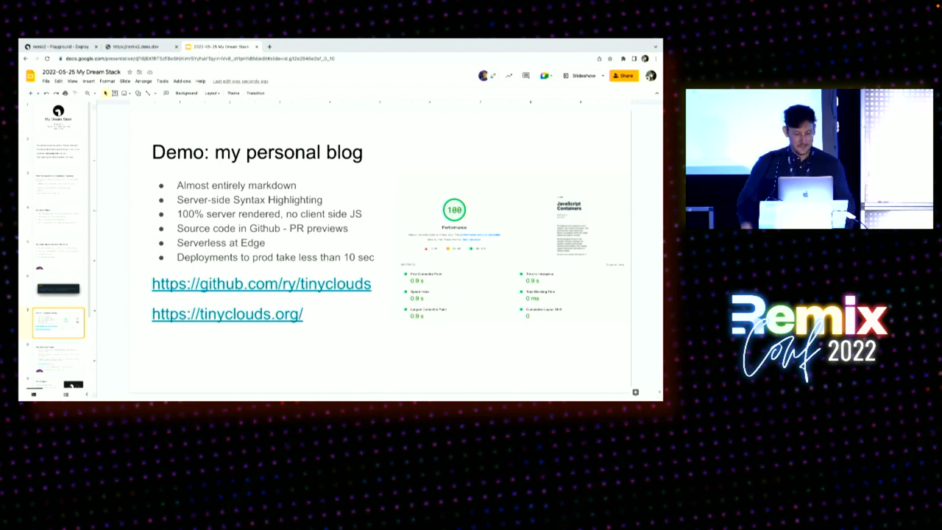
key("cmd+tab")
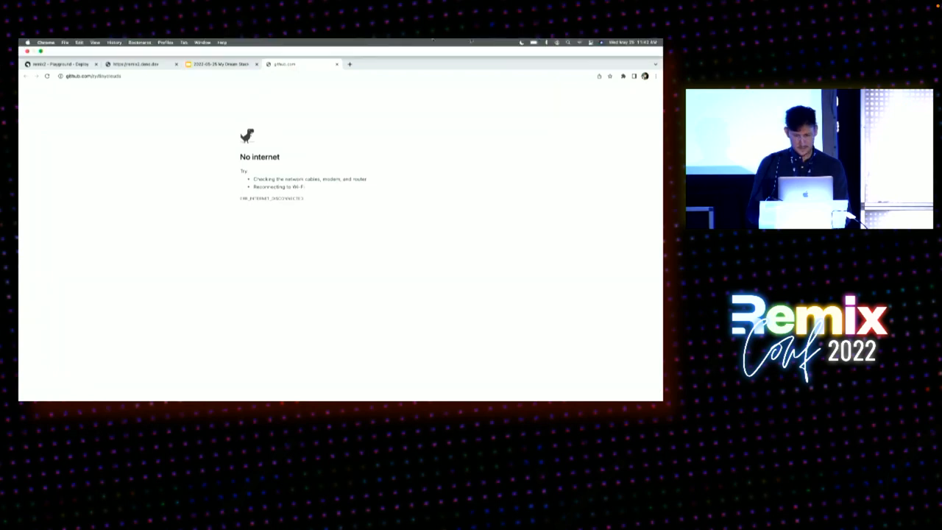
Reconnect via the macOS Wi-Fi menu so the ry/tinyclouds GitHub page loads
left_click(559, 41)
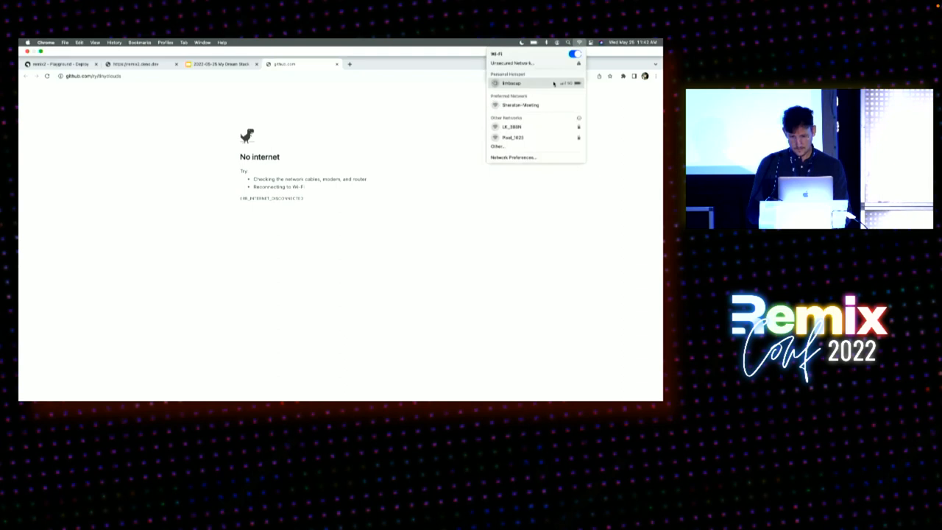
mouse_move(454, 127)
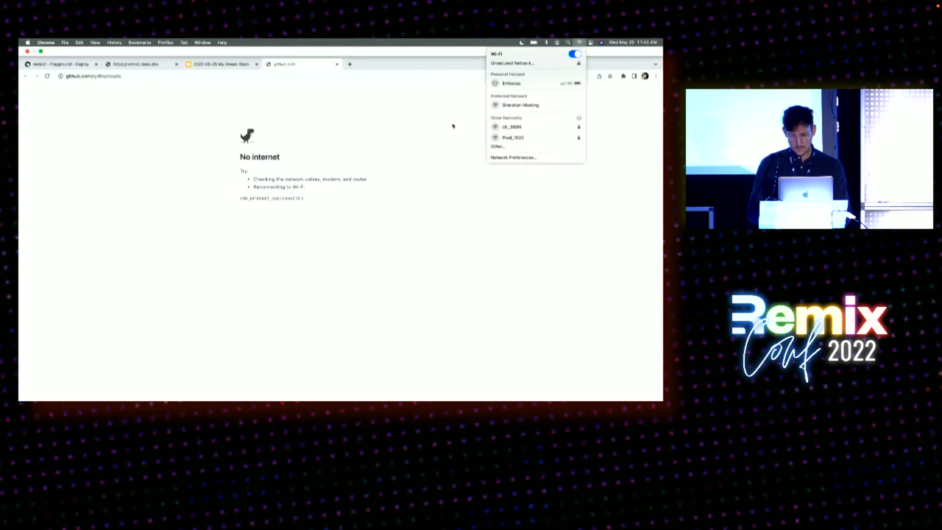
left_click(47, 76)
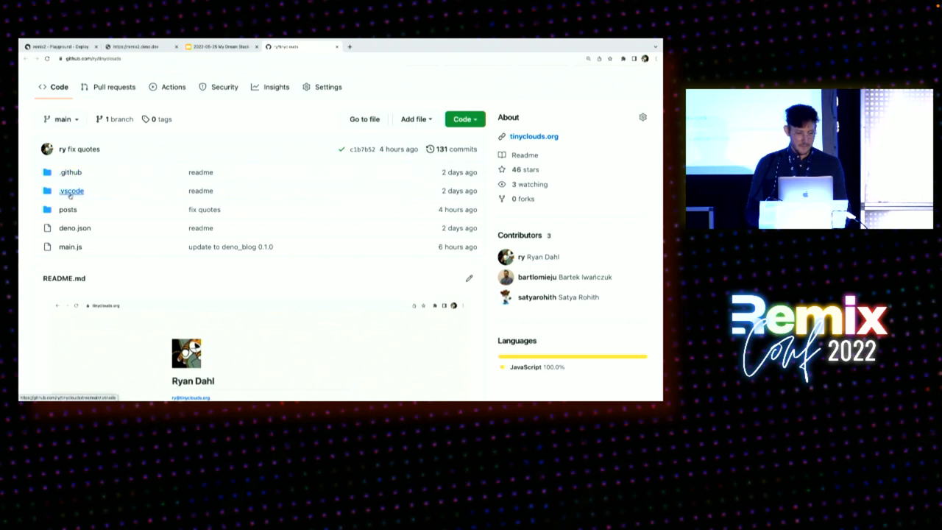
Switch from the GitHub repo page to the Terminal listing main.js in ~/src/tinyclouds
left_click(68, 209)
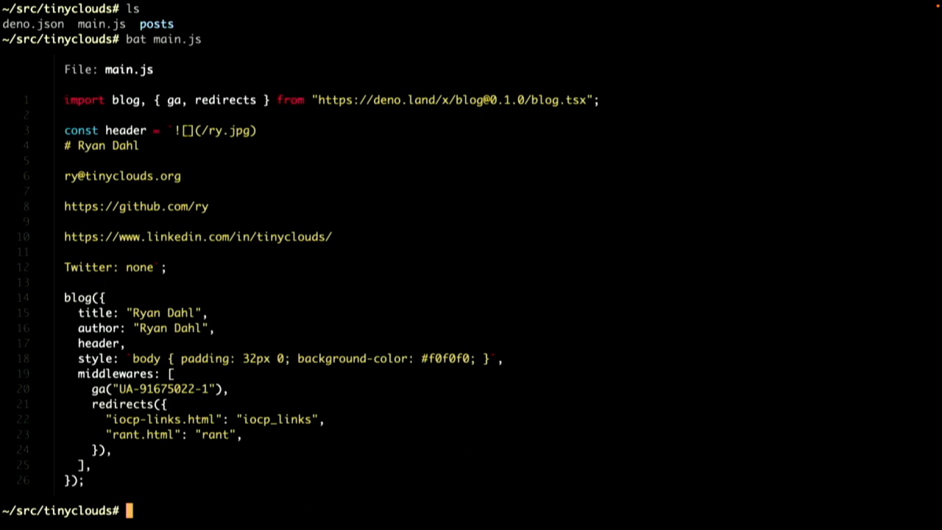
Highlight the deno.land/x/blog import line in the bat main.js output
left_click_drag(436, 100, 601, 101)
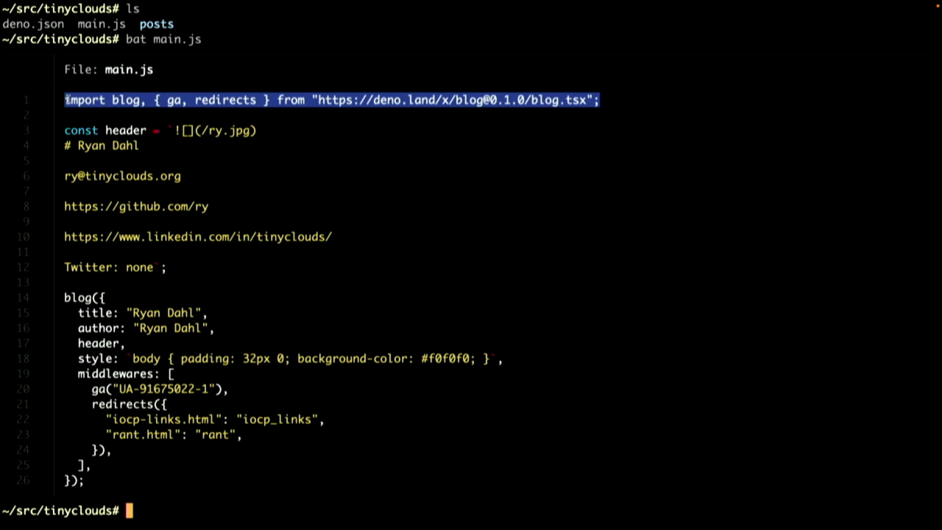
mouse_move(224, 279)
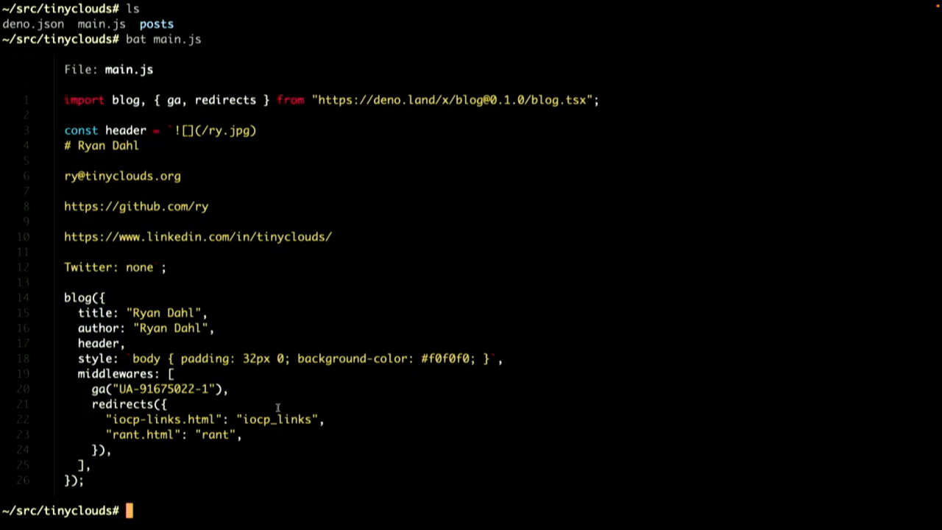
mouse_move(451, 342)
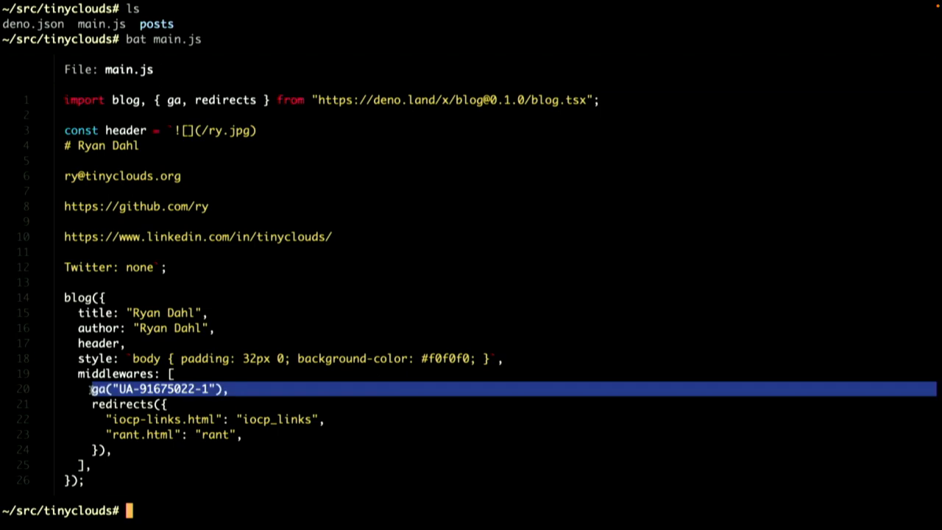
mouse_move(150, 462)
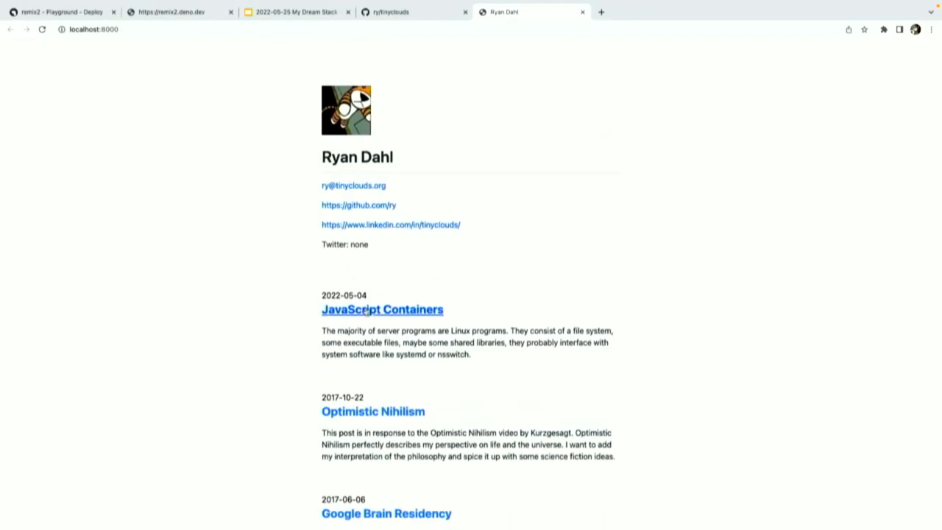
left_click(383, 309)
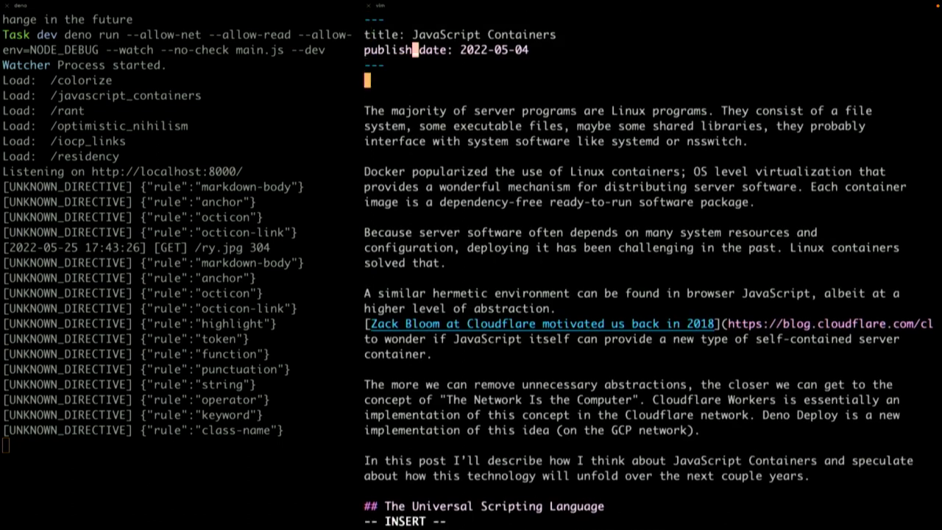
Write a ```js fenced block containing let a = "hello remix conf!" at the top of the post
type("```js")
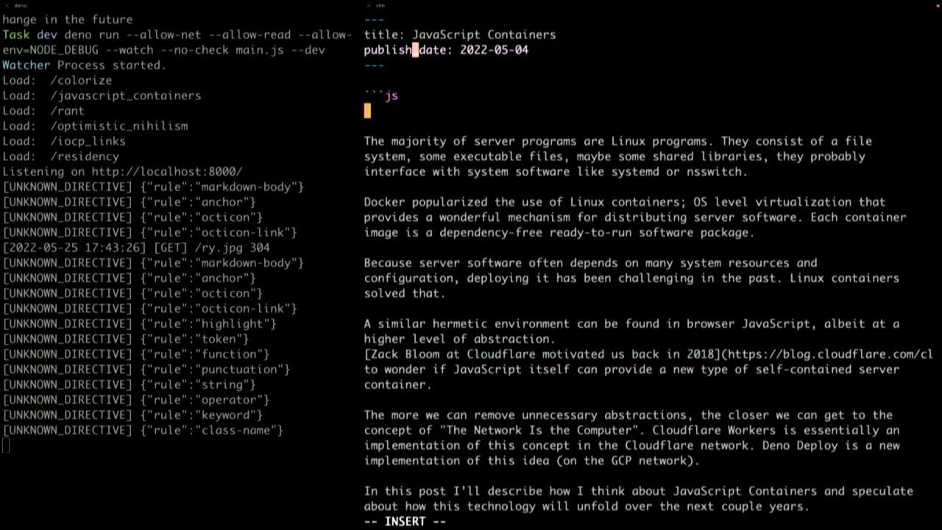
type("let")
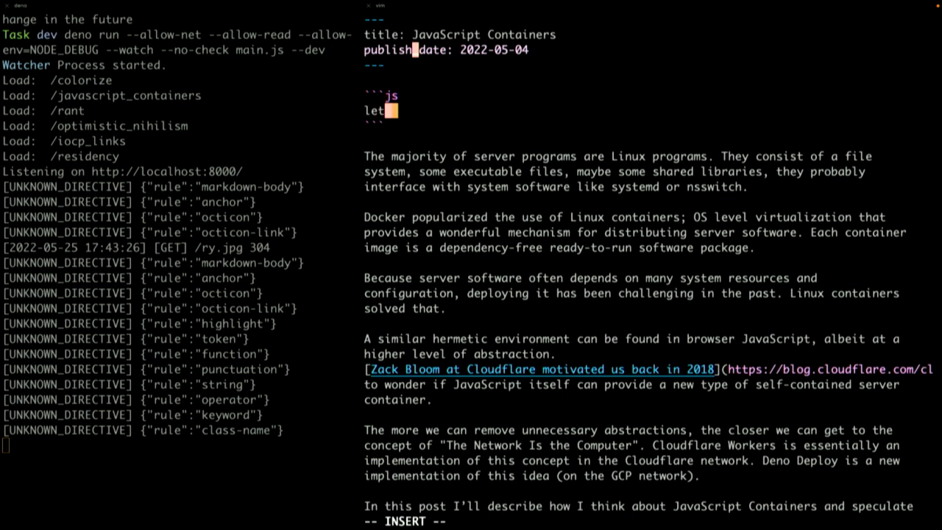
type("a = \"hell")
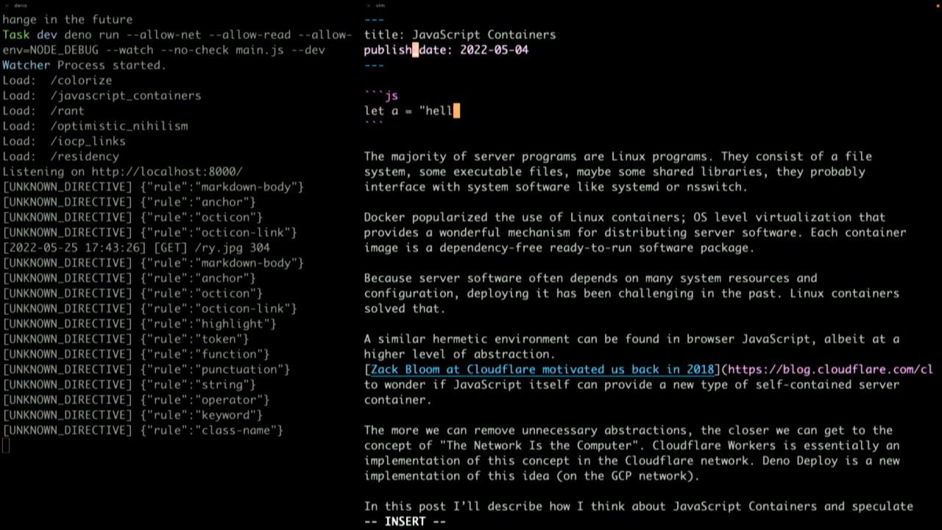
type("o remix cofn")
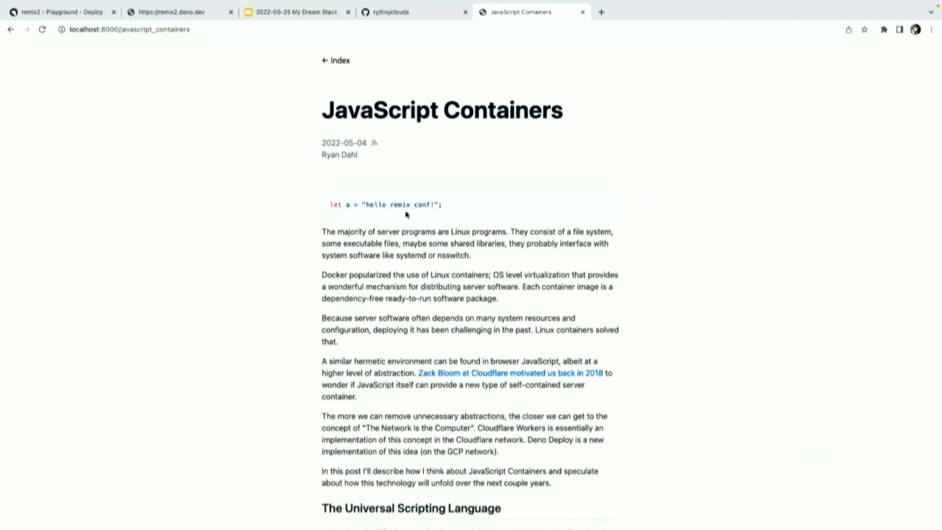
View the live tinyclouds.org blog and its JavaScript Containers post in Chrome
left_click(347, 203)
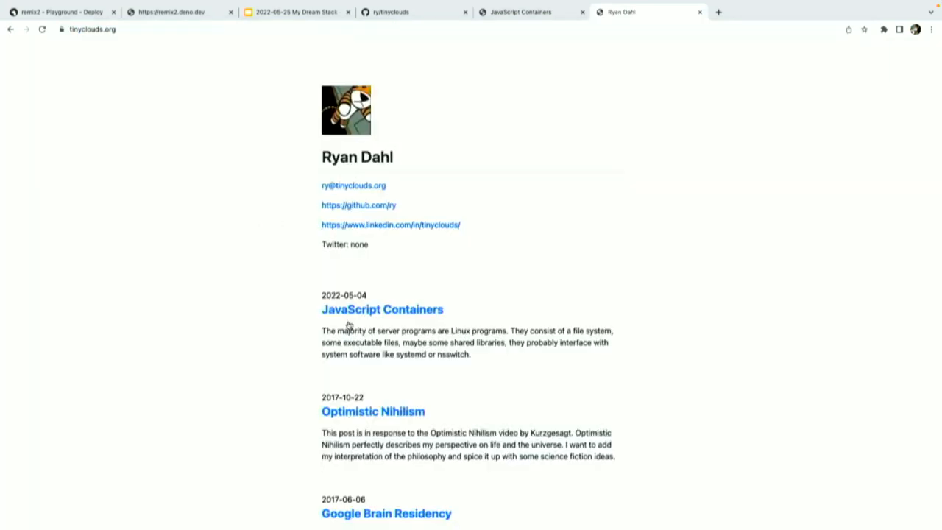
left_click(381, 310)
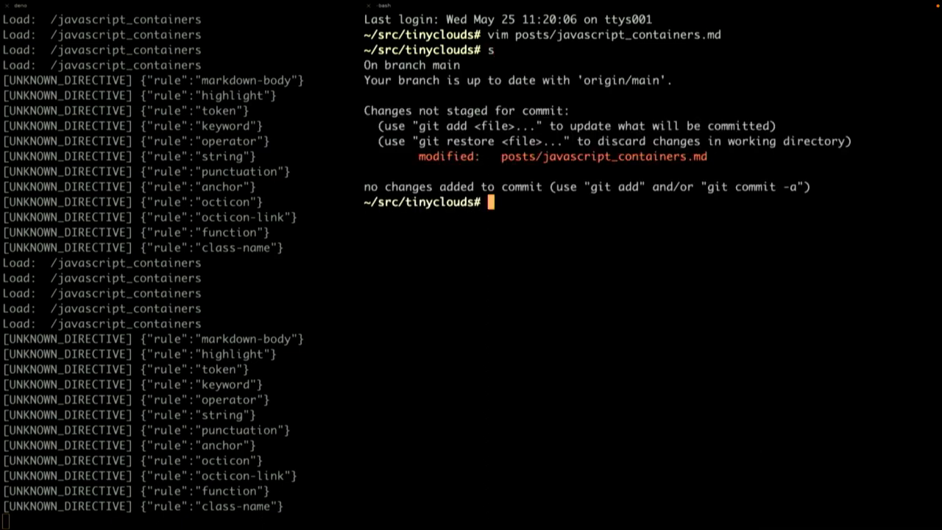
Commit the post edit with git commit -am "remix demo" and push it to GitHub
type("git commit")
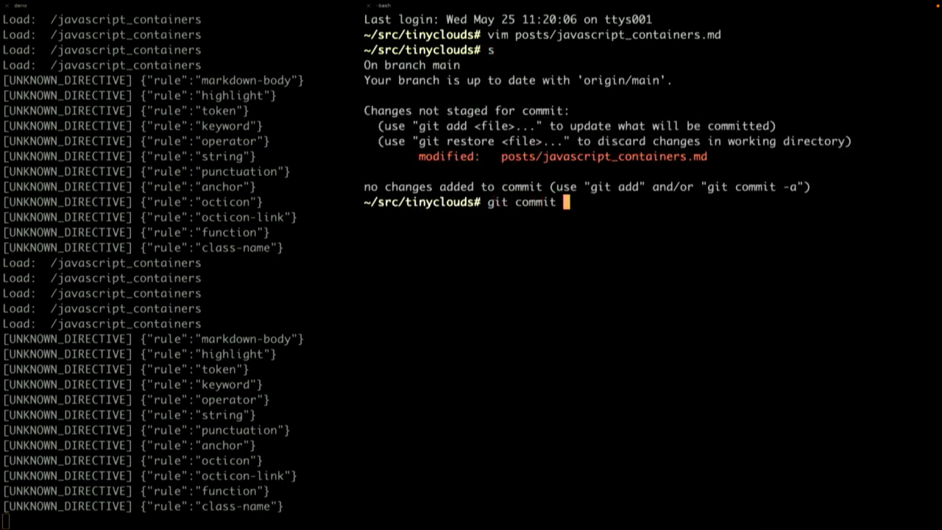
type("-am \"remix demo")
type("git")
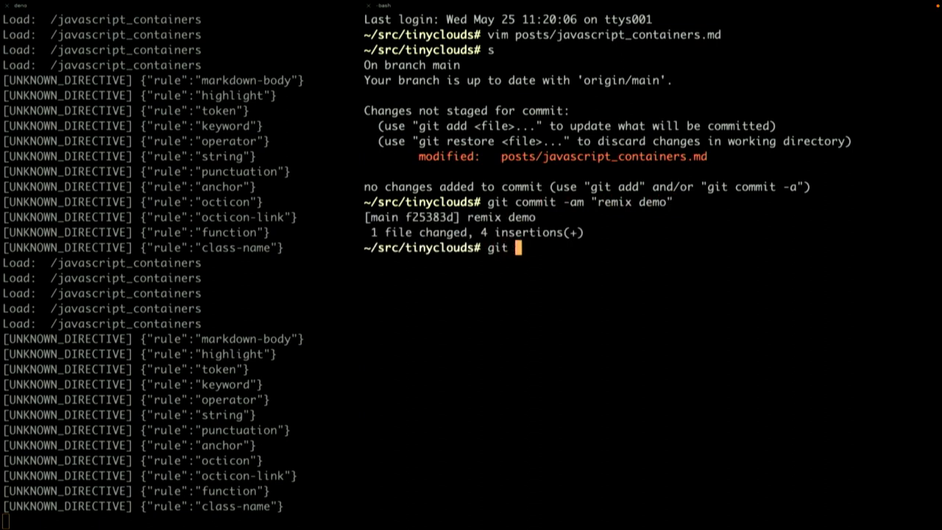
type("push")
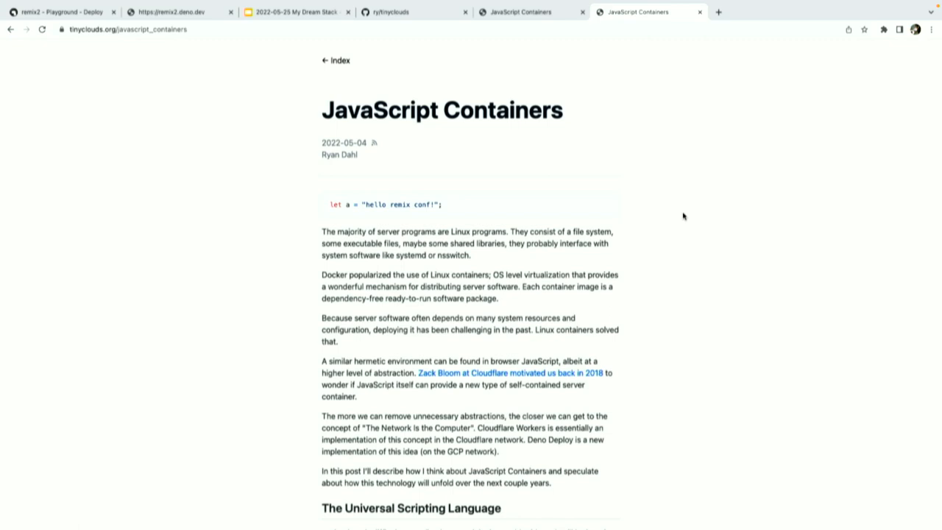
mouse_move(675, 192)
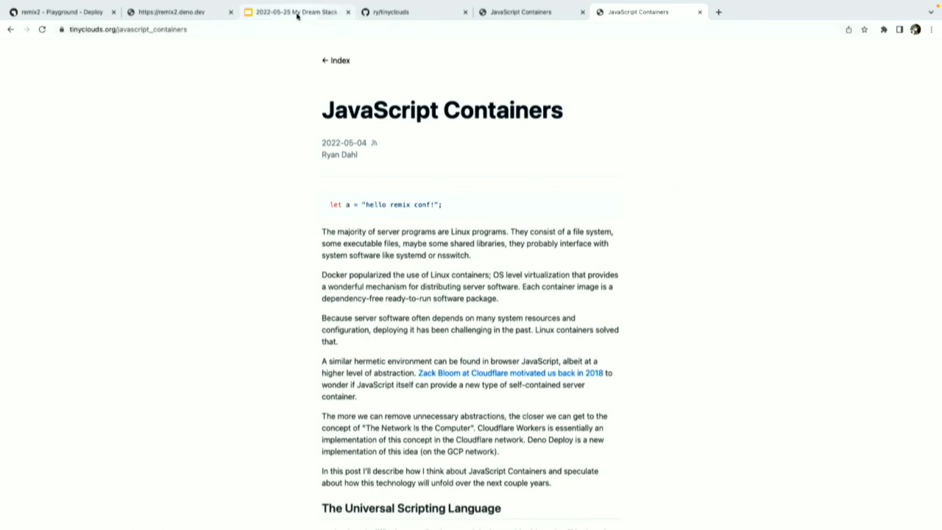
Return to the Google Slides deck after checking the live post
left_click(295, 12)
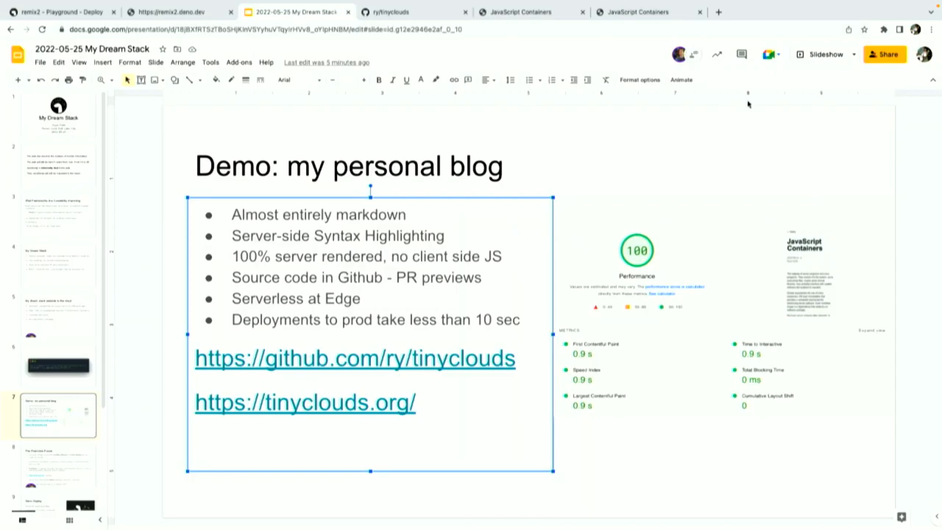
Browse the fresh.deno.dev framework page, then return to Slides at The Post-Unix Future
left_click(819, 55)
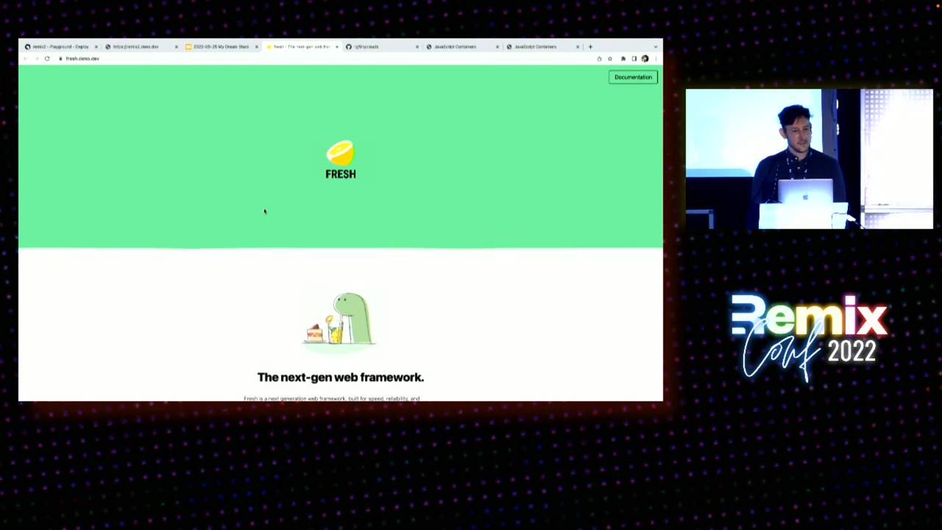
scroll("down", 3)
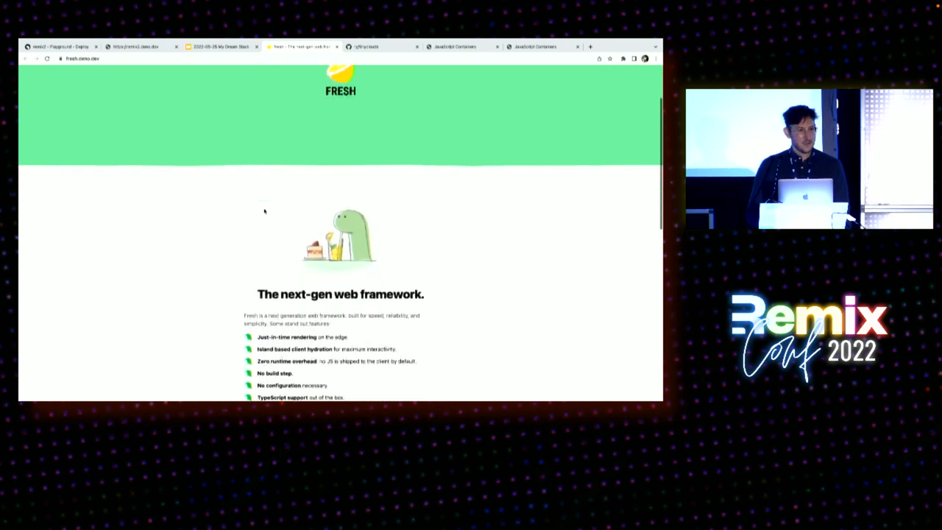
left_click(221, 45)
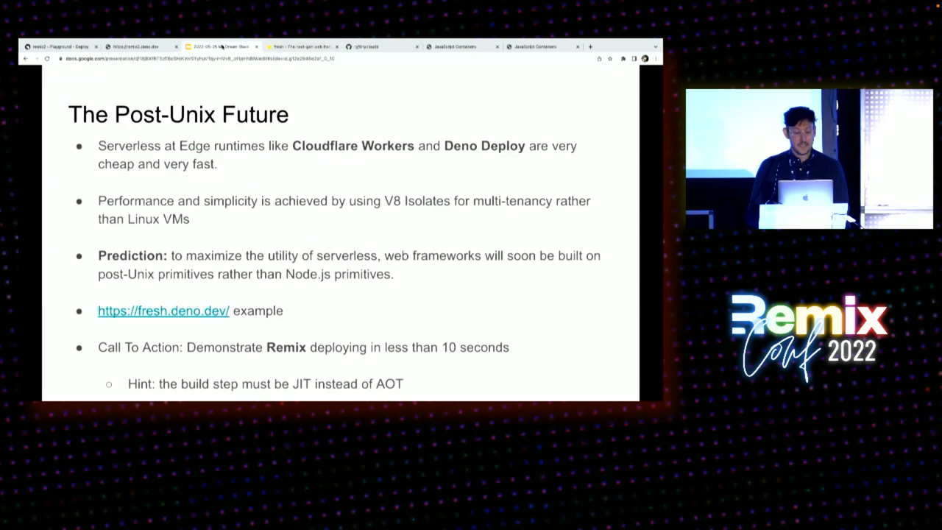